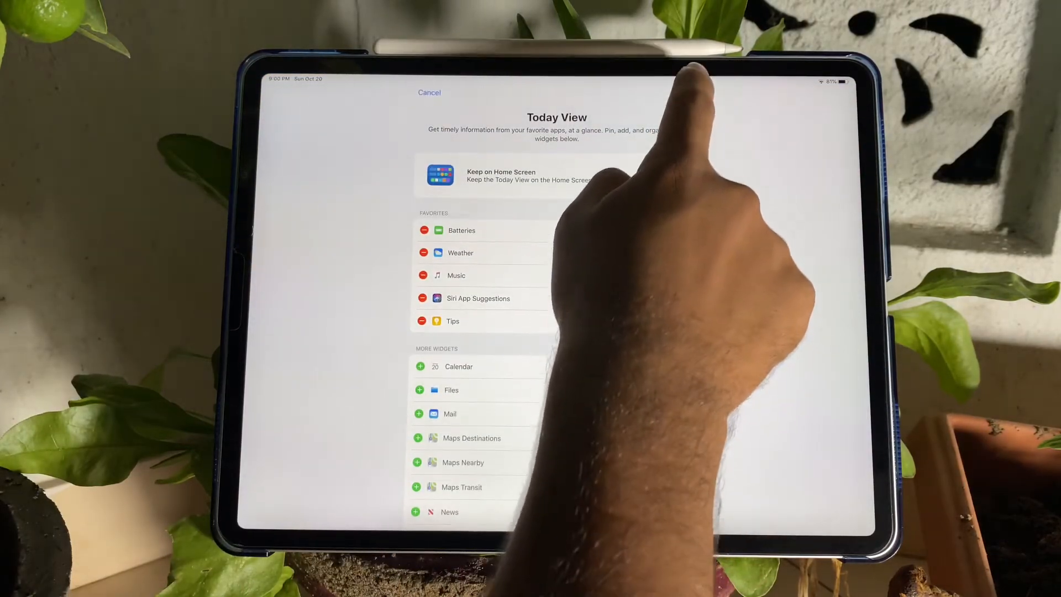
{"action": "left_click", "coordinate": [428, 93]}
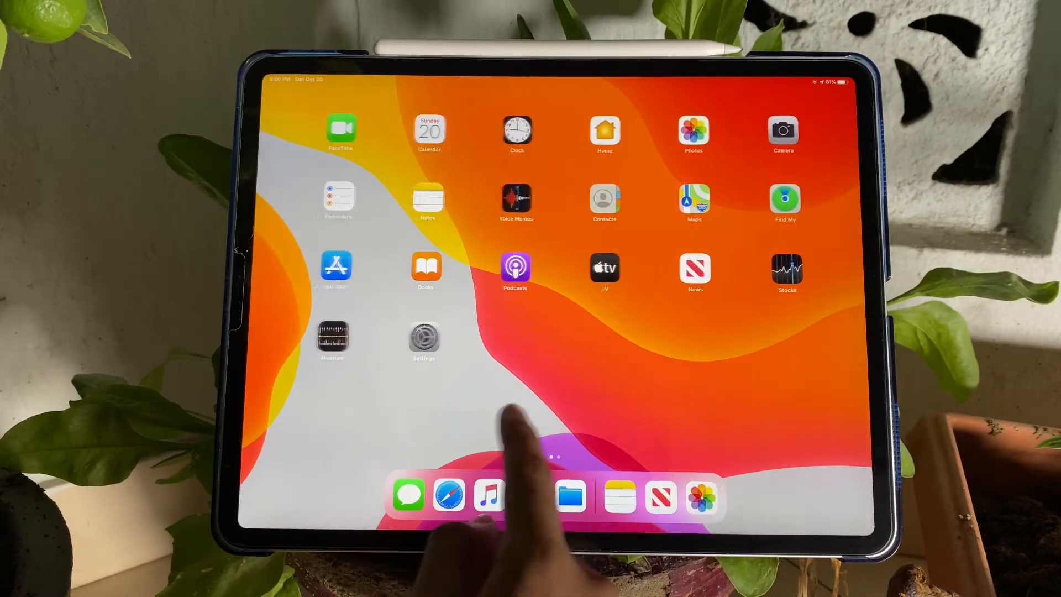
{"action": "scroll", "scroll_direction": "right", "scroll_amount": 3}
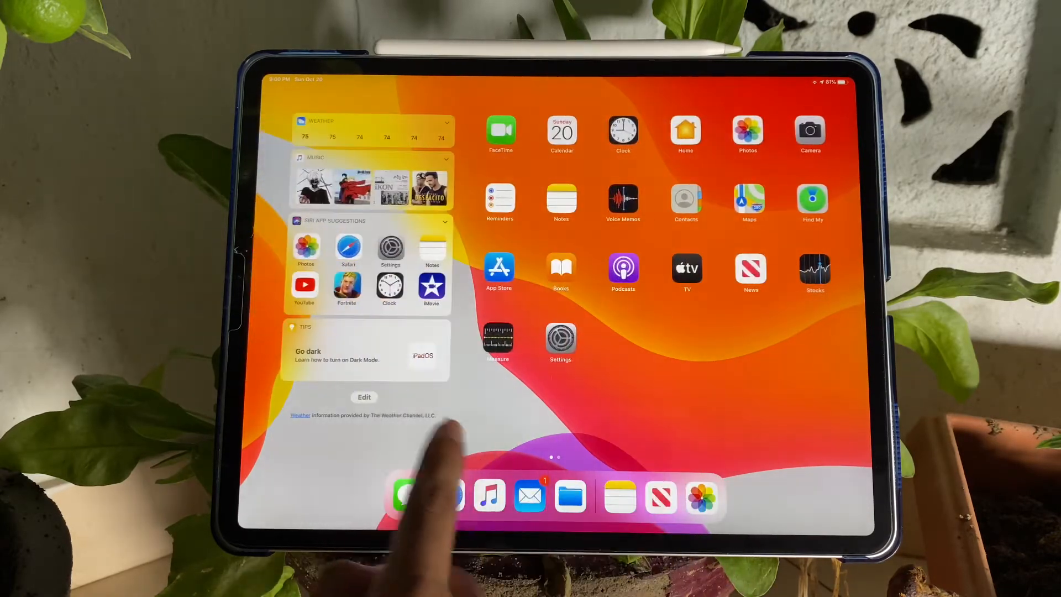
{"action": "left_click", "coordinate": [364, 397]}
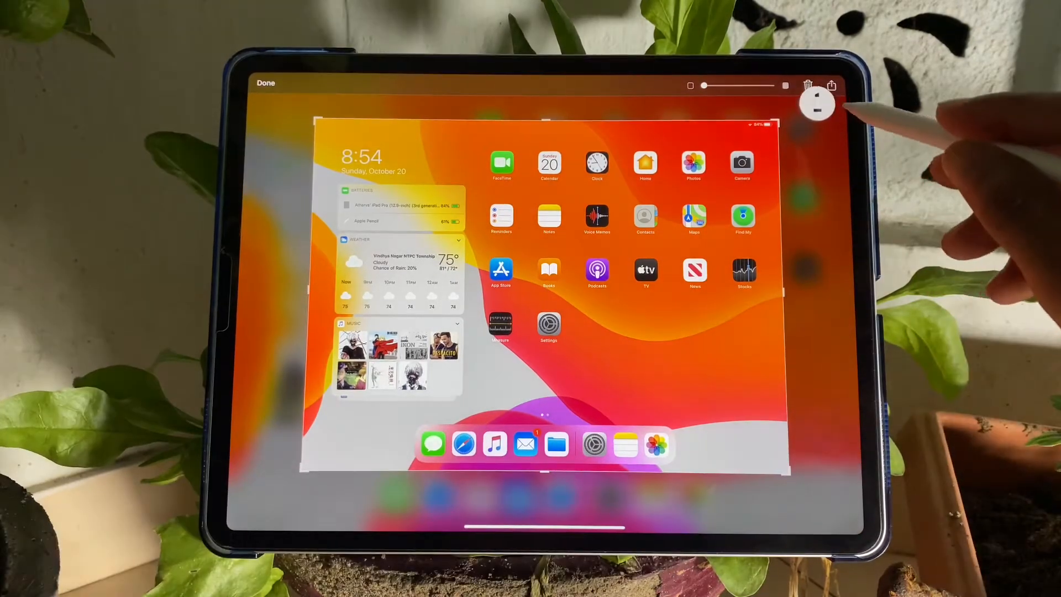
{"action": "left_click", "coordinate": [817, 106]}
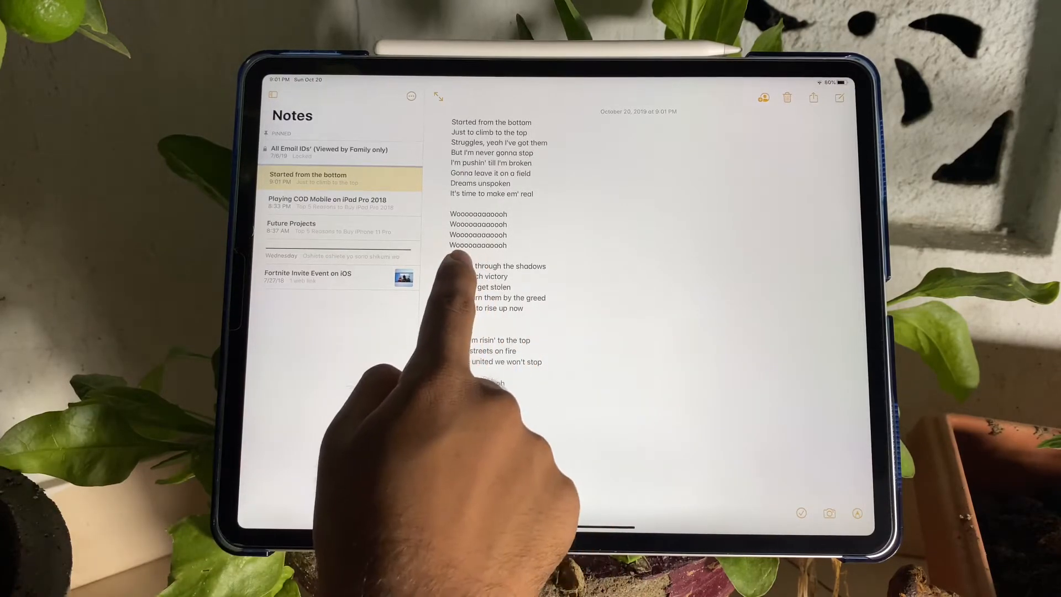
{"action": "double_click", "coordinate": [497, 266]}
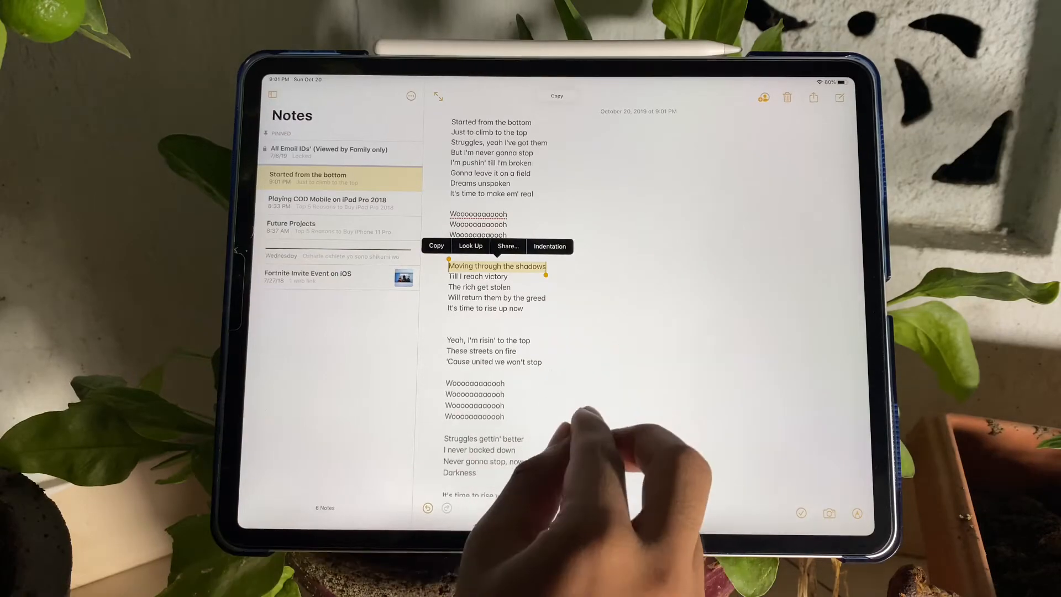
{"action": "mouse_move", "coordinate": [568, 460]}
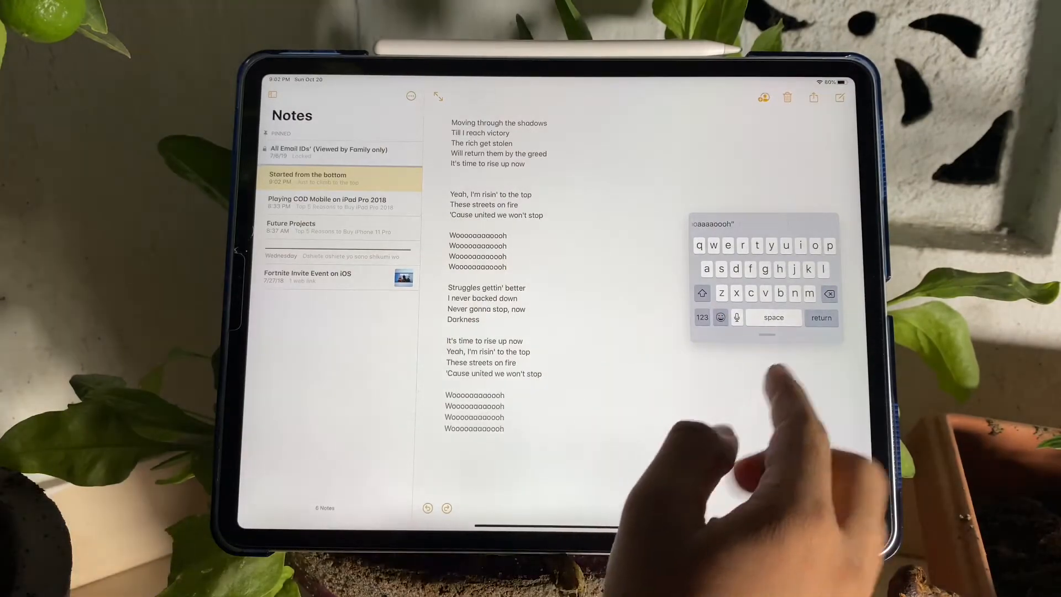
{"action": "left_click", "coordinate": [701, 292]}
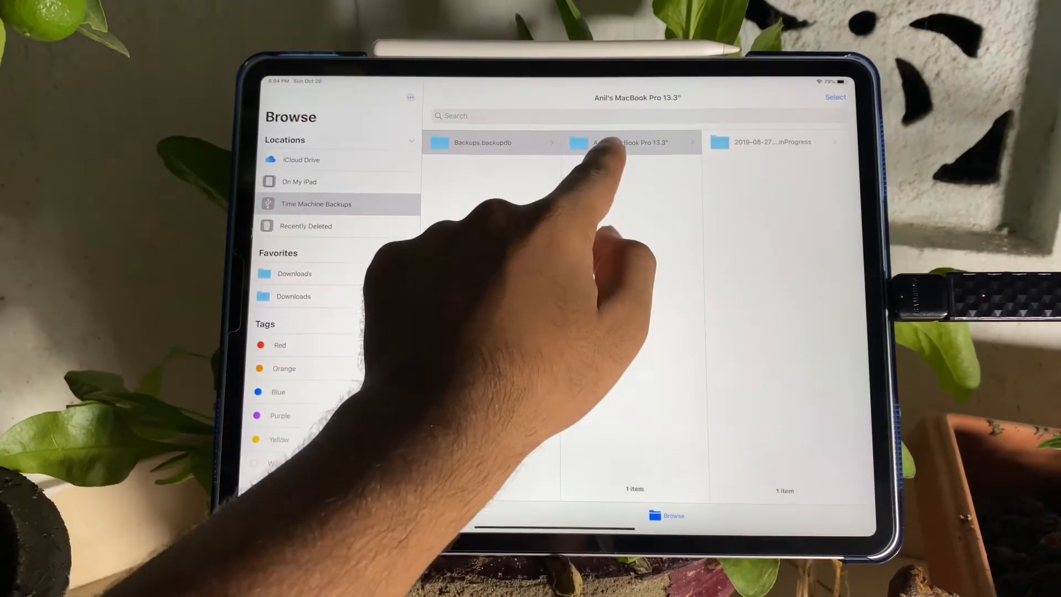
{"action": "left_click", "coordinate": [636, 142]}
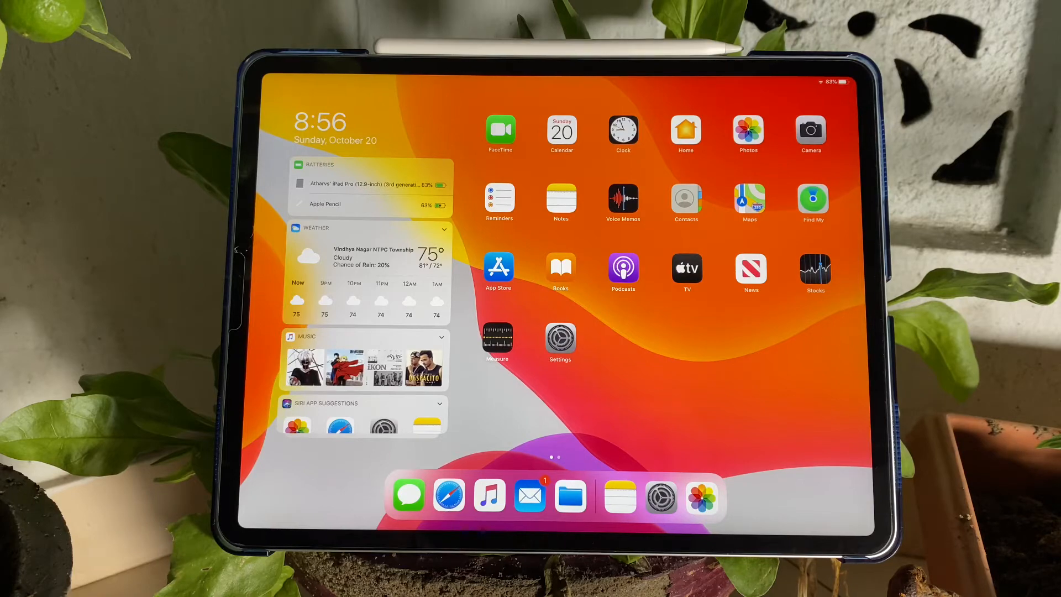
{"action": "left_click", "coordinate": [617, 496]}
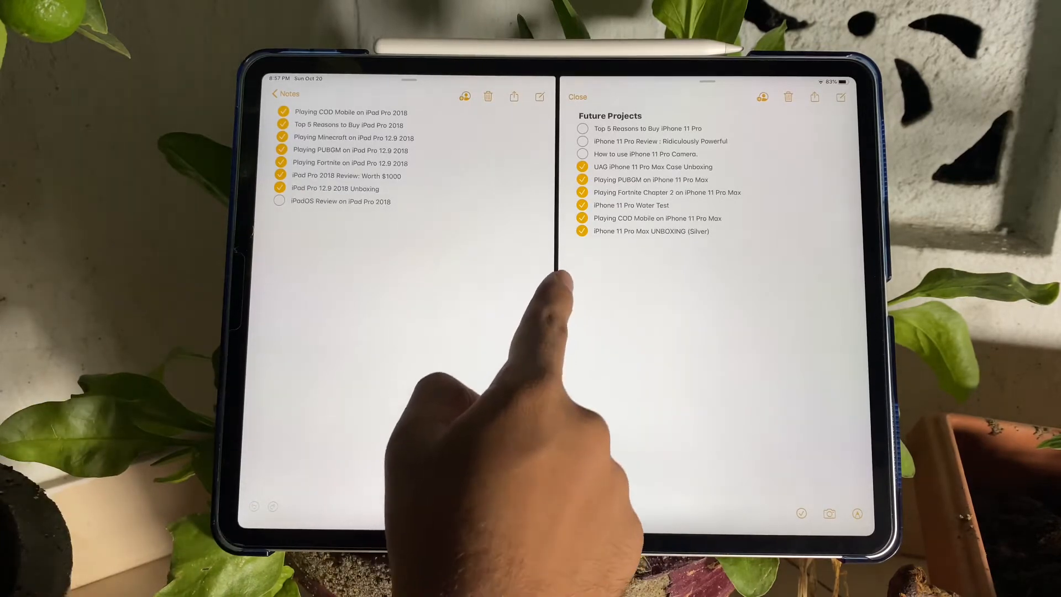
{"action": "left_click", "coordinate": [577, 97]}
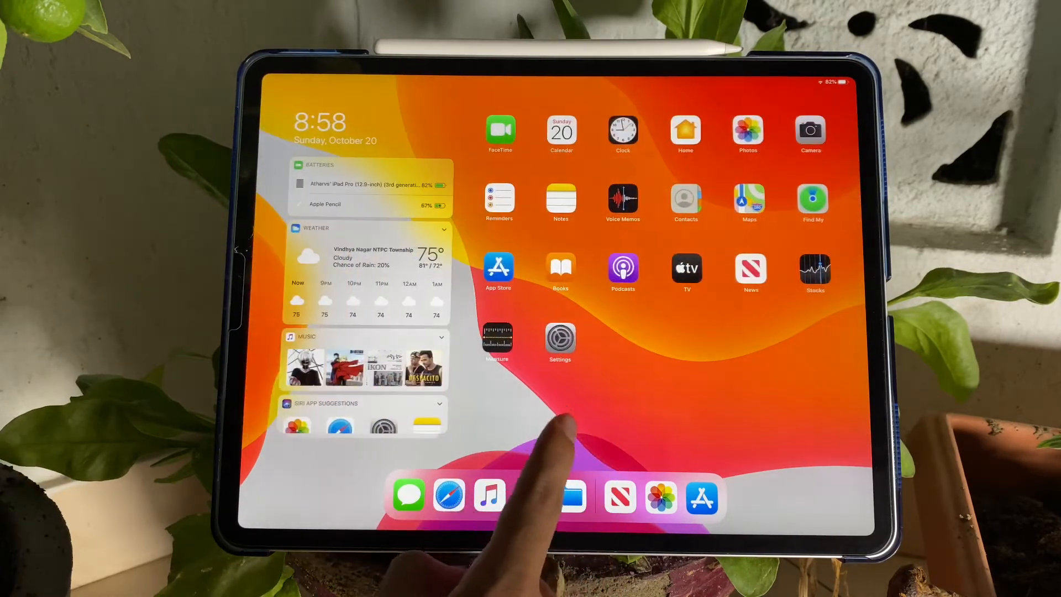
{"action": "left_click", "coordinate": [573, 497]}
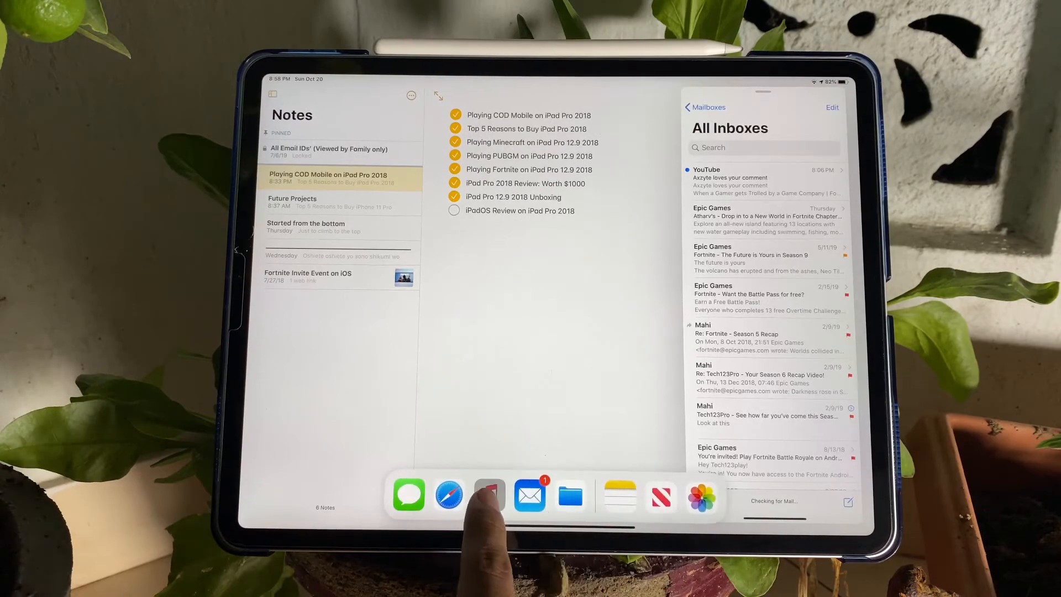
{"action": "left_click", "coordinate": [489, 497]}
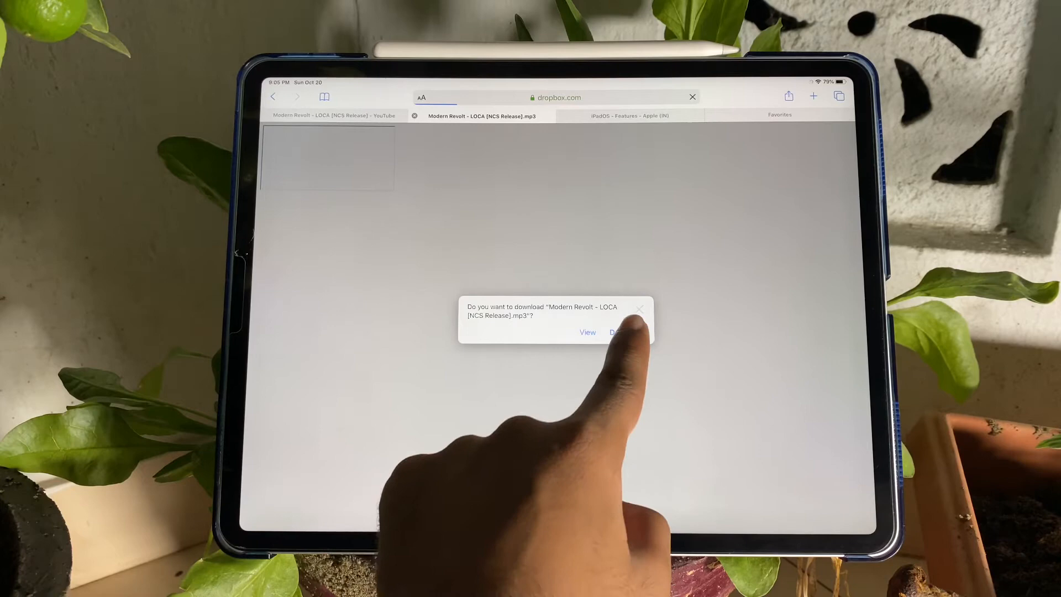
{"action": "left_click", "coordinate": [615, 332]}
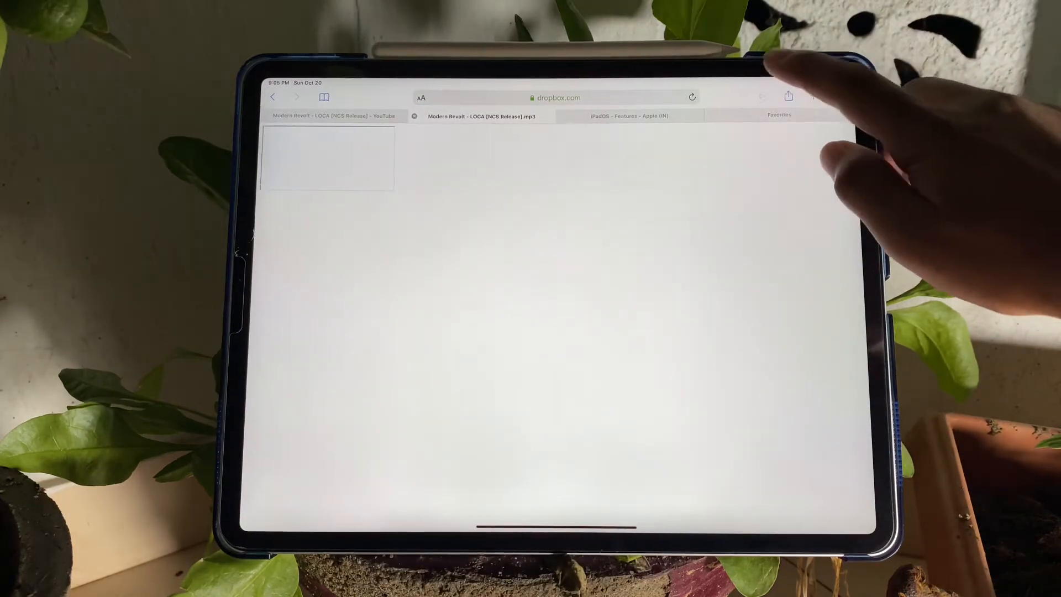
{"action": "left_click", "coordinate": [763, 97]}
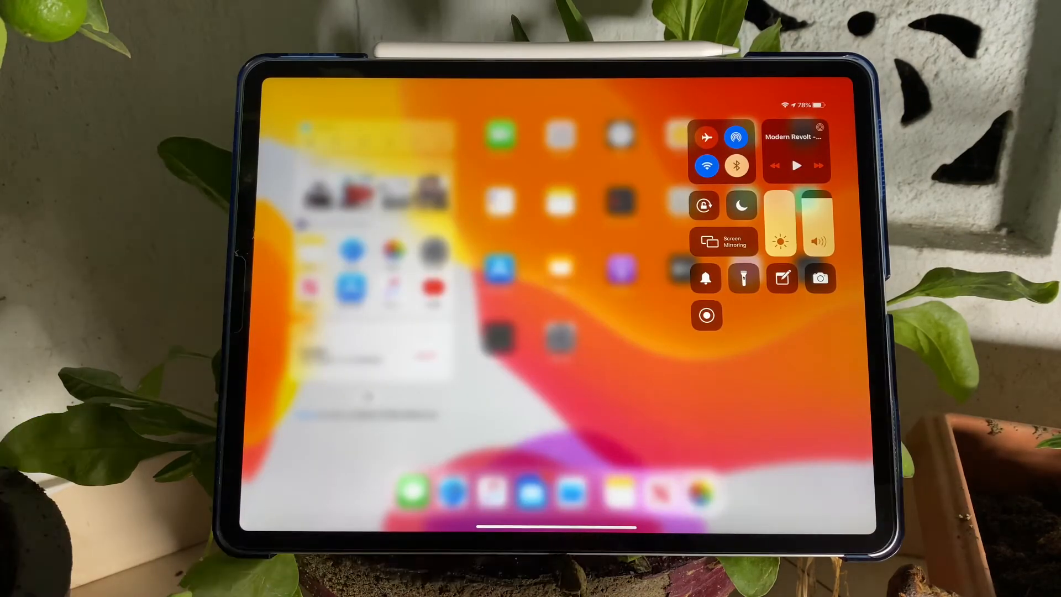
{"action": "left_click", "coordinate": [779, 226]}
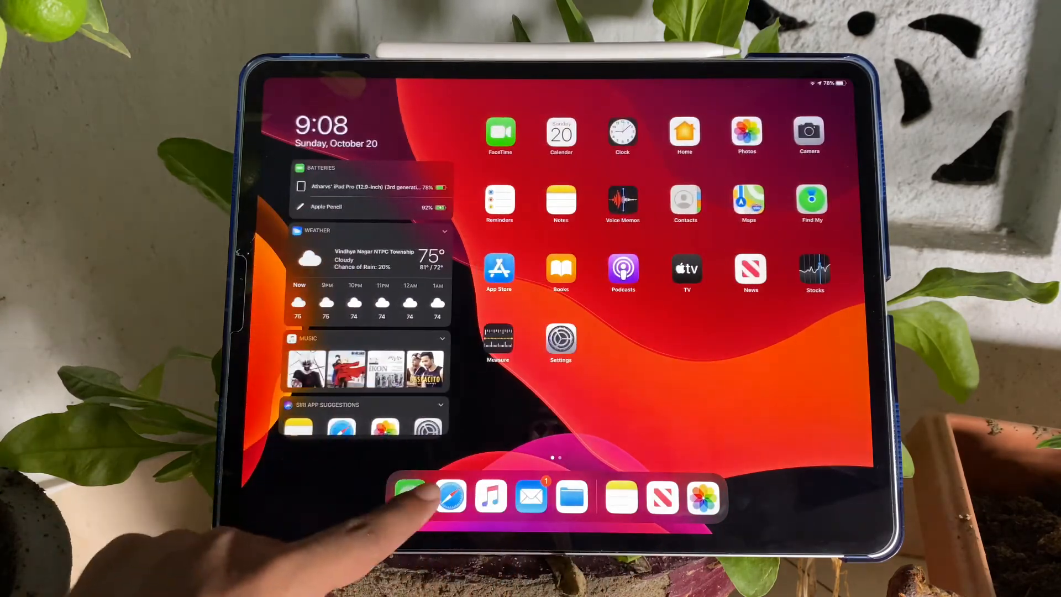
{"action": "left_click", "coordinate": [451, 497]}
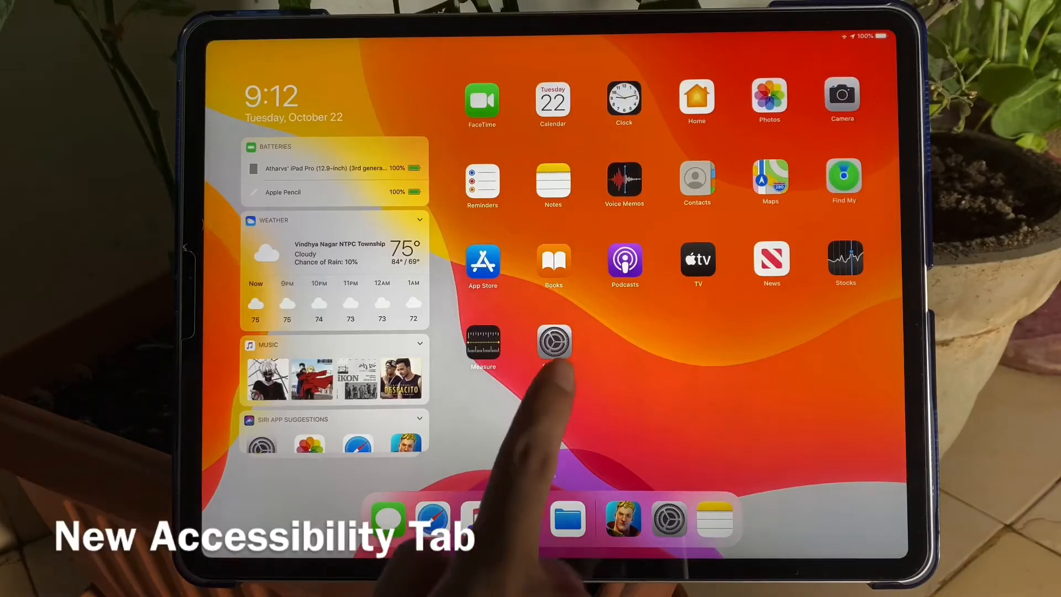
{"action": "left_click", "coordinate": [554, 341]}
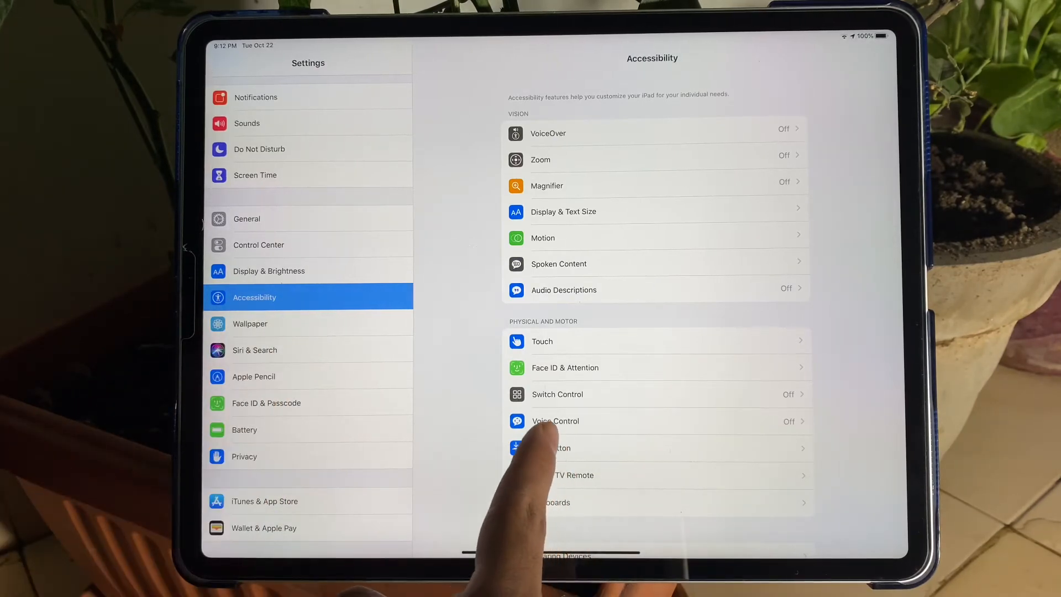
{"action": "left_click", "coordinate": [555, 421]}
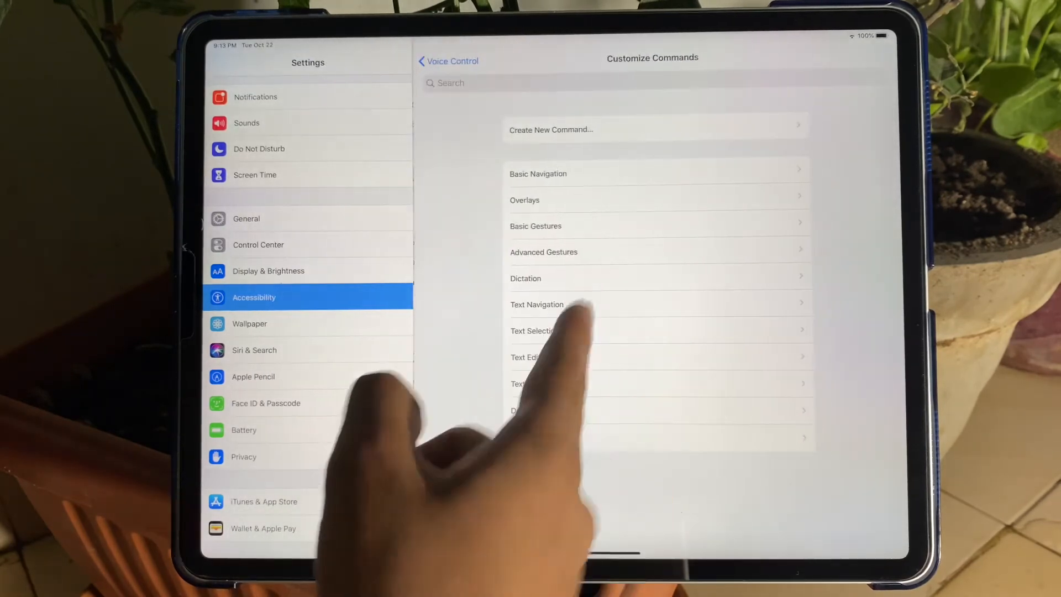
{"action": "left_click", "coordinate": [537, 173]}
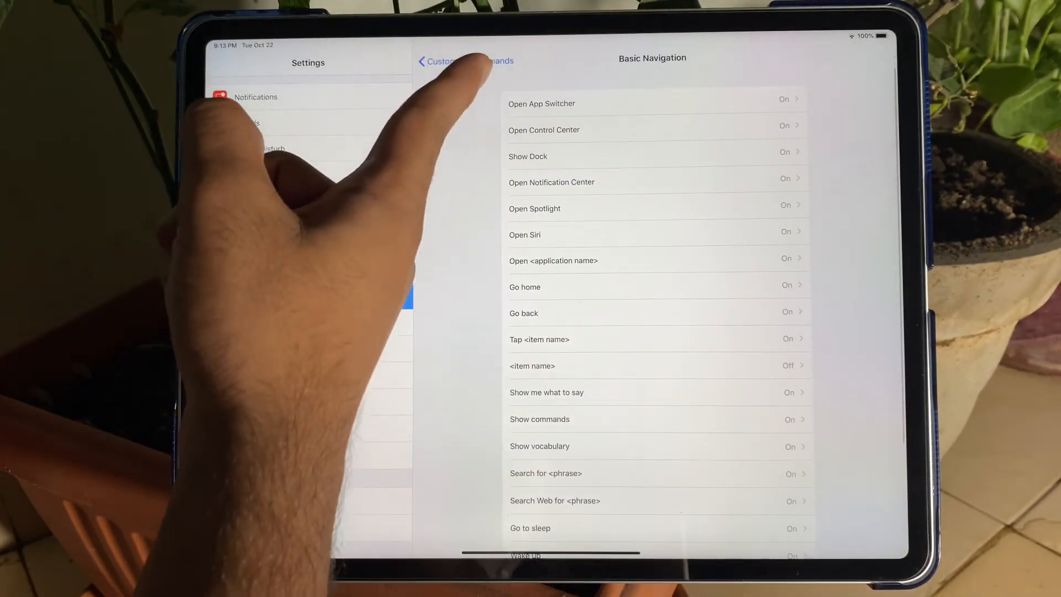